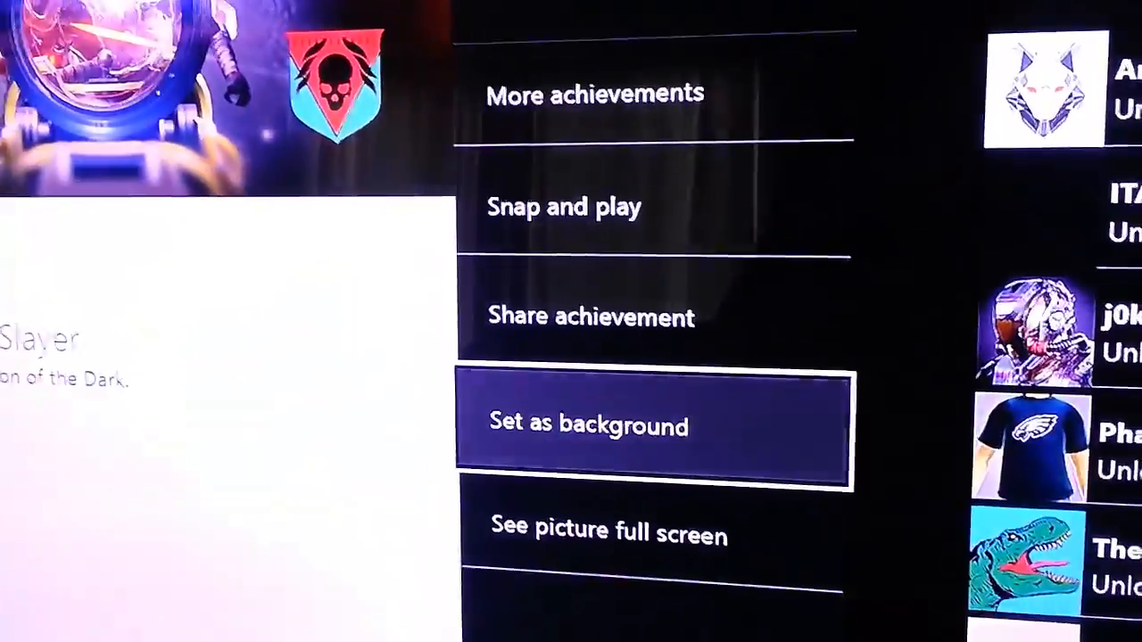
- Set the Dragon Slayer achievement artwork as the home background and confirm it
left_click(589, 425)
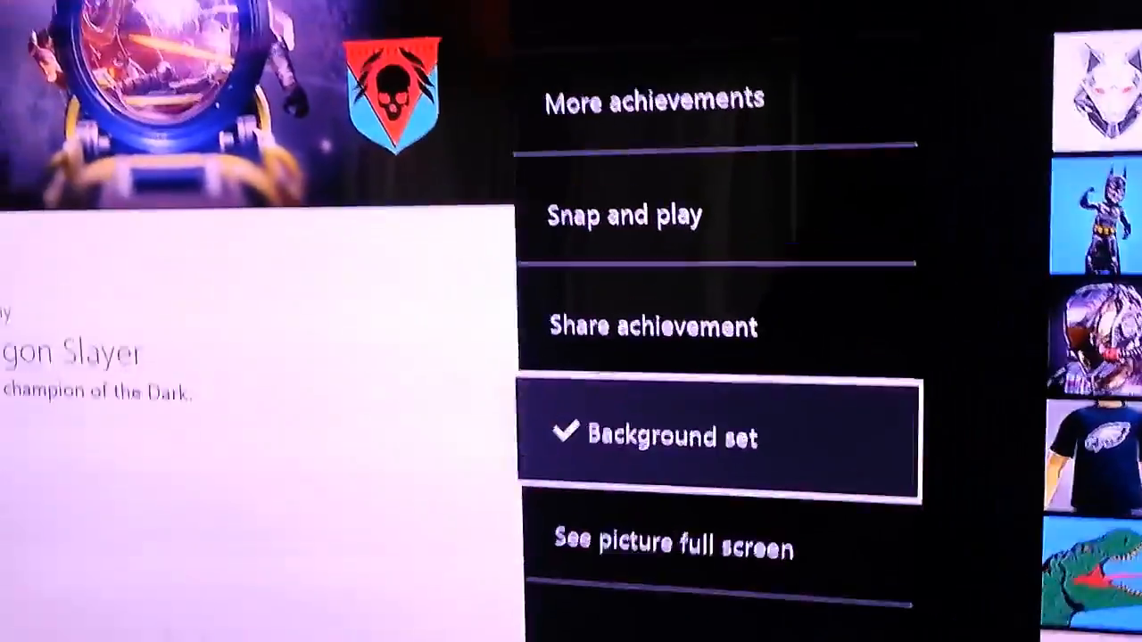